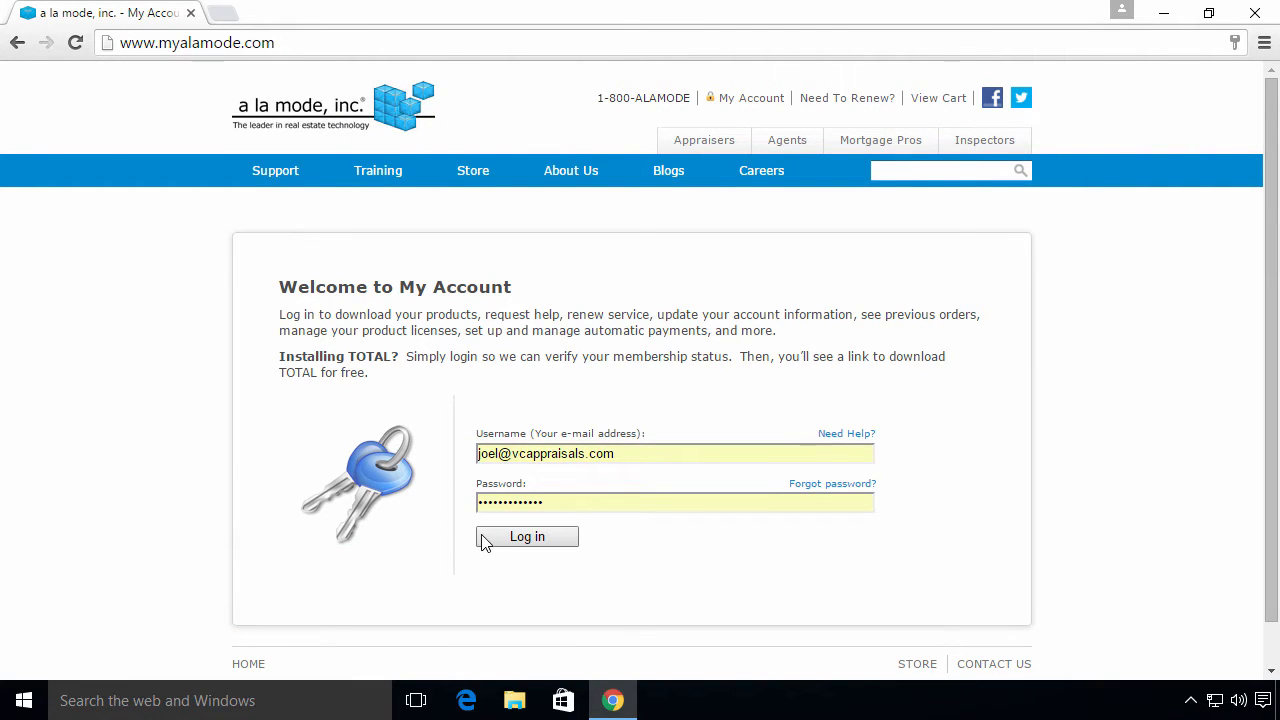
Log in to a la mode My Account and go to the Download Products page.
{"action": "left_click", "coordinate": [527, 537]}
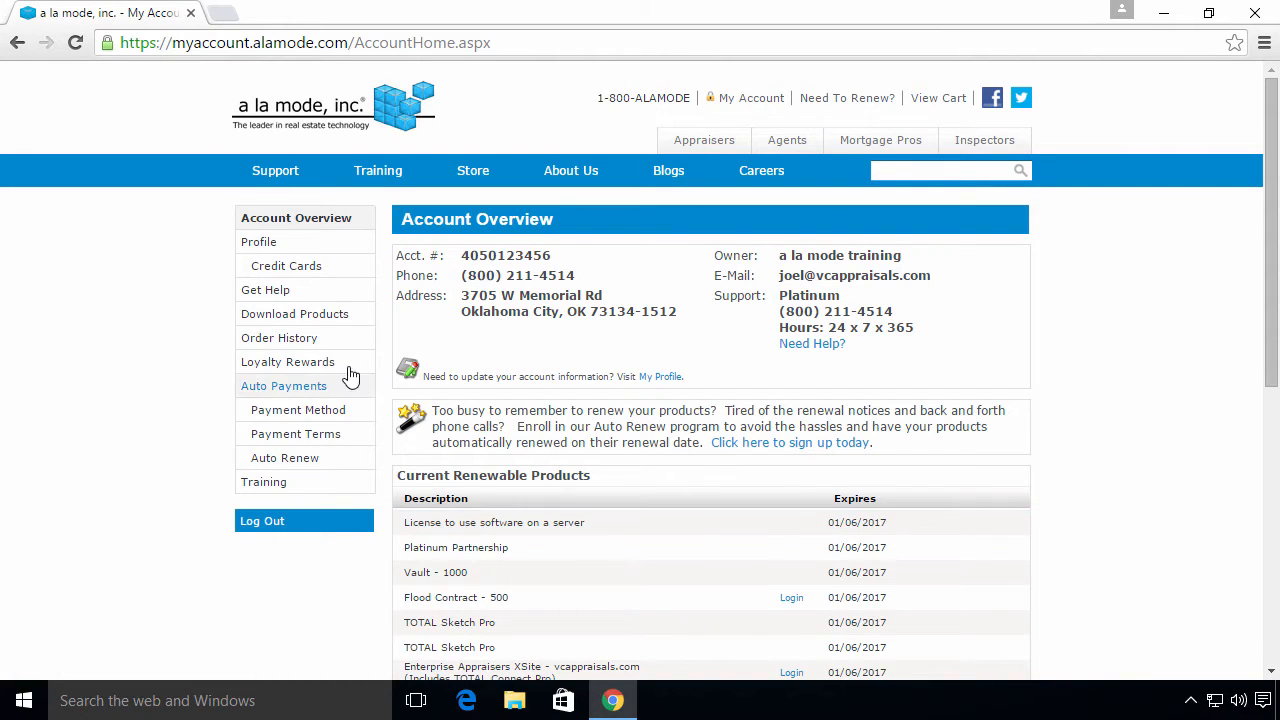
{"action": "left_click", "coordinate": [294, 314]}
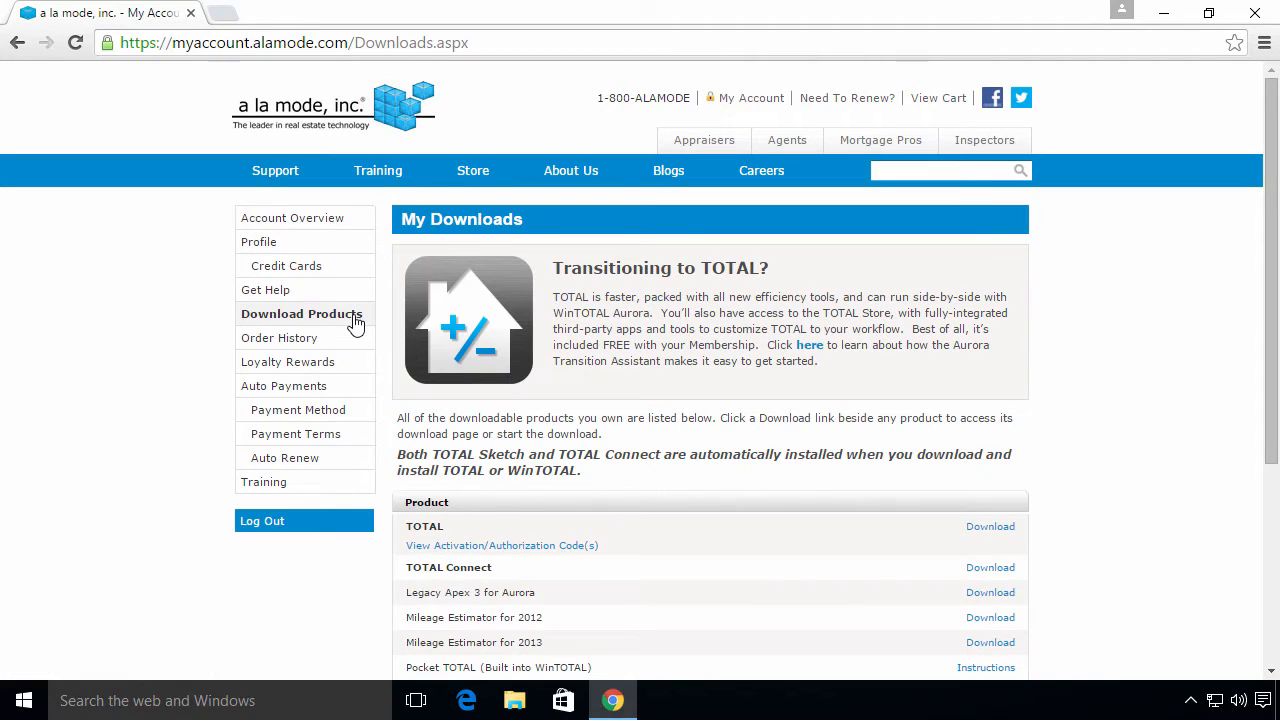
{"action": "mouse_move", "coordinate": [989, 527]}
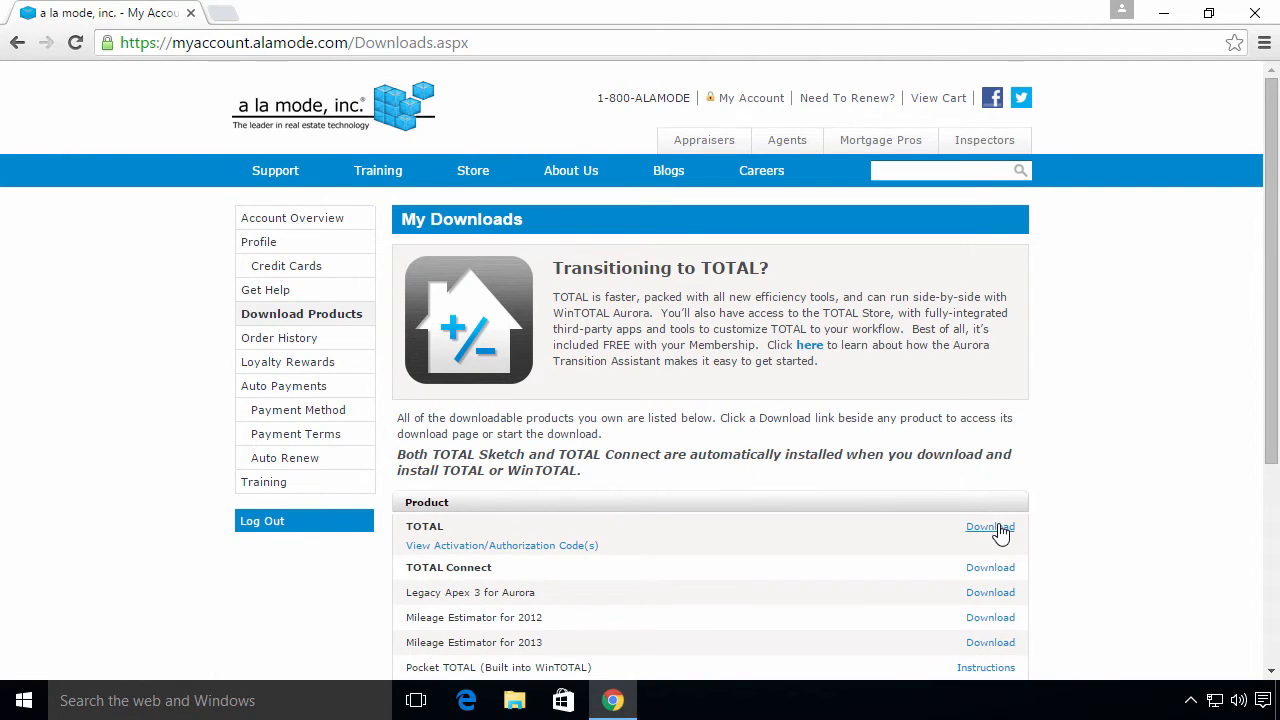
Download TOTALSetup.exe to the desktop from the TOTAL download link.
{"action": "left_click", "coordinate": [989, 527]}
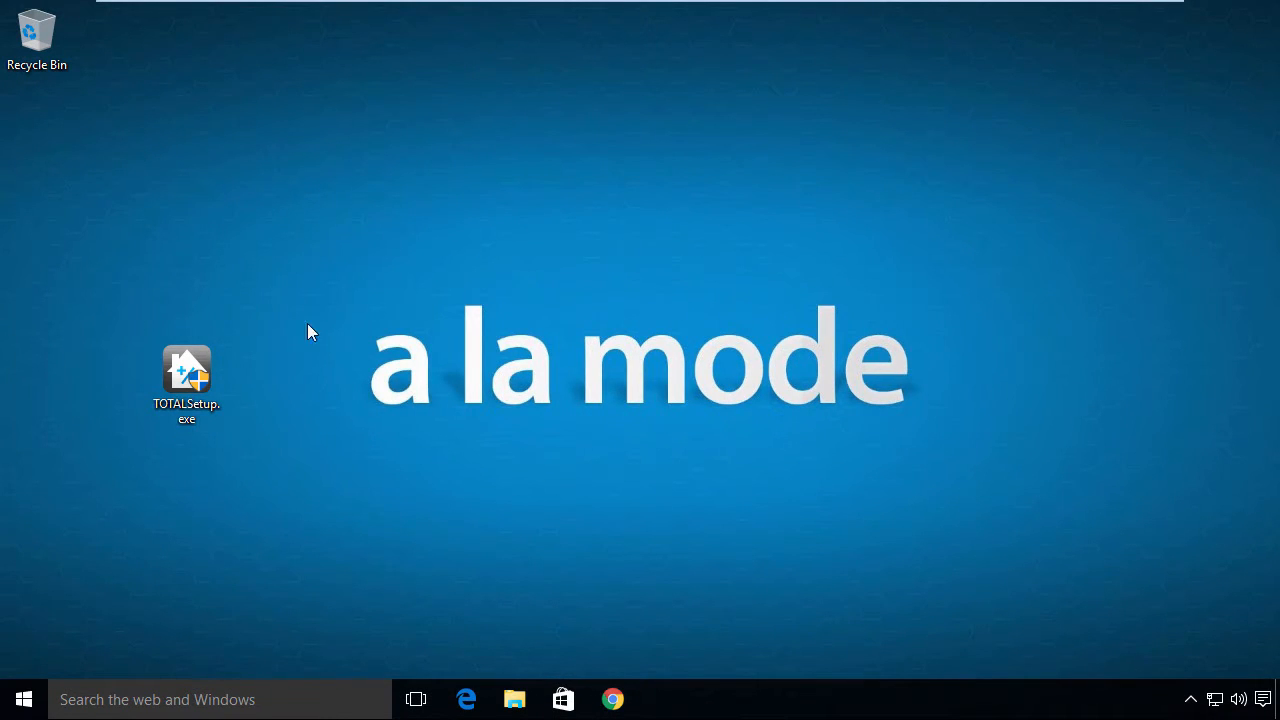
{"action": "double_click", "coordinate": [186, 375]}
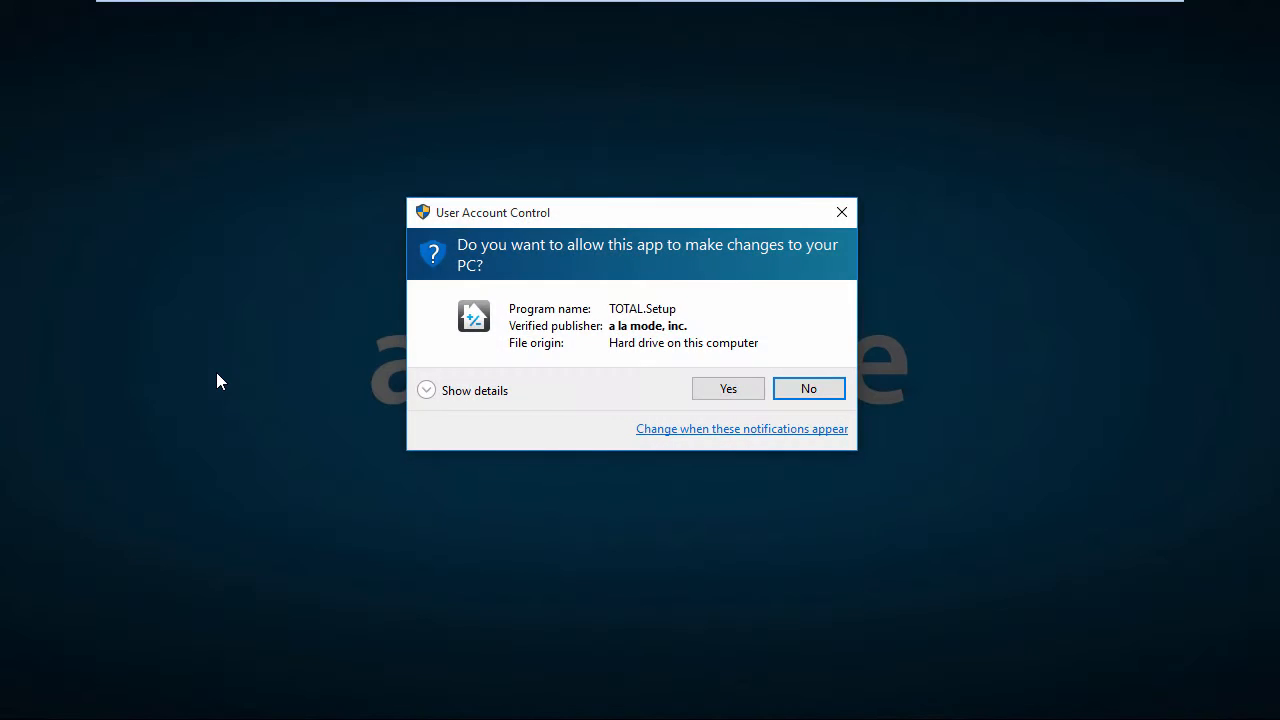
{"action": "left_click", "coordinate": [727, 388]}
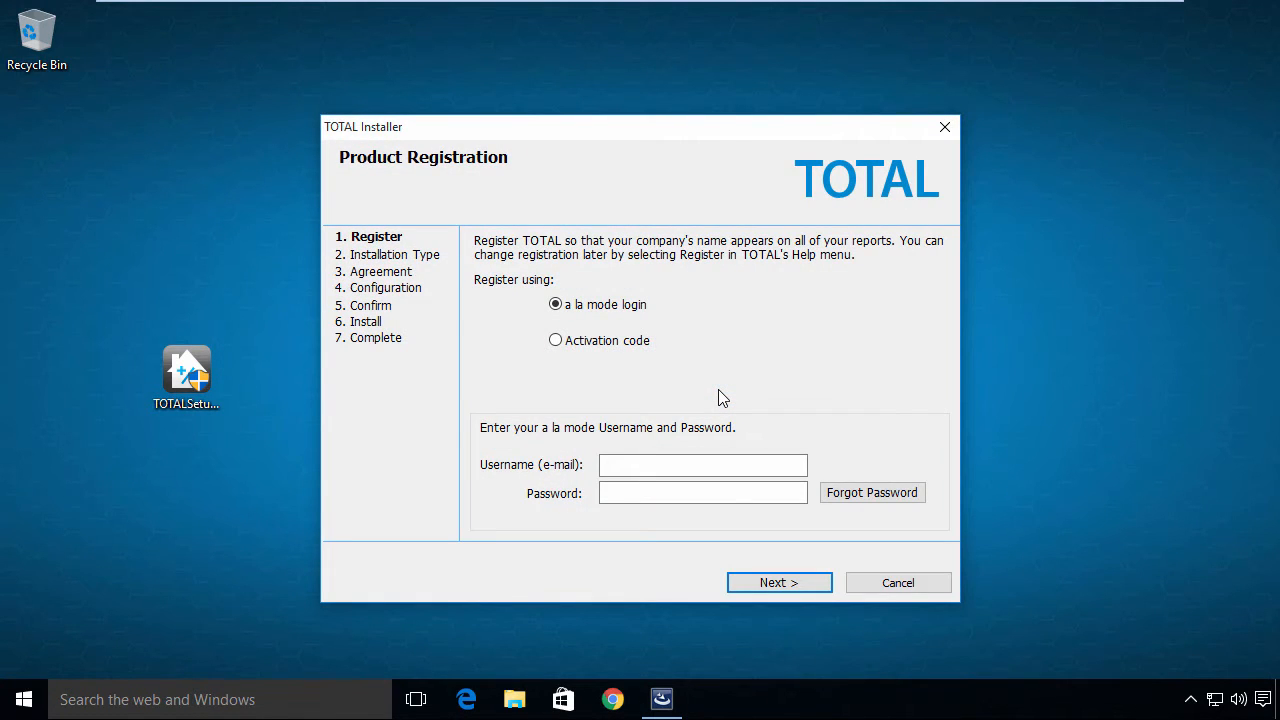
{"action": "mouse_move", "coordinate": [730, 463]}
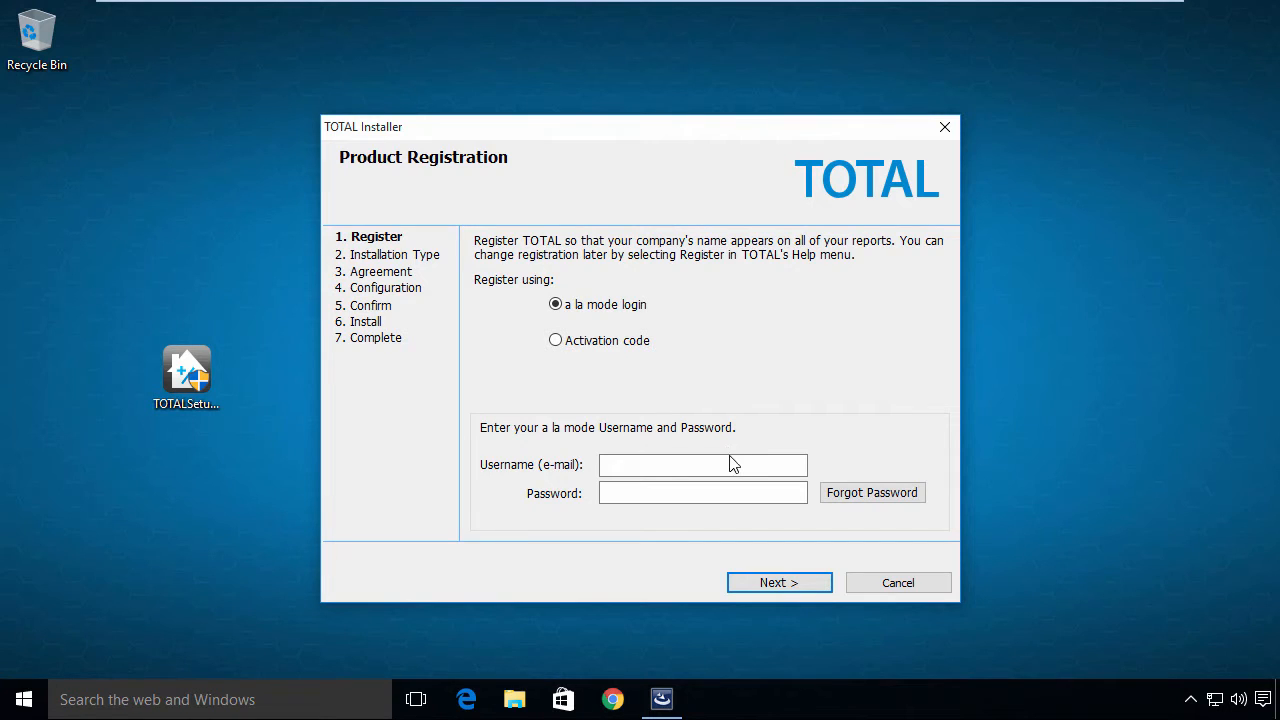
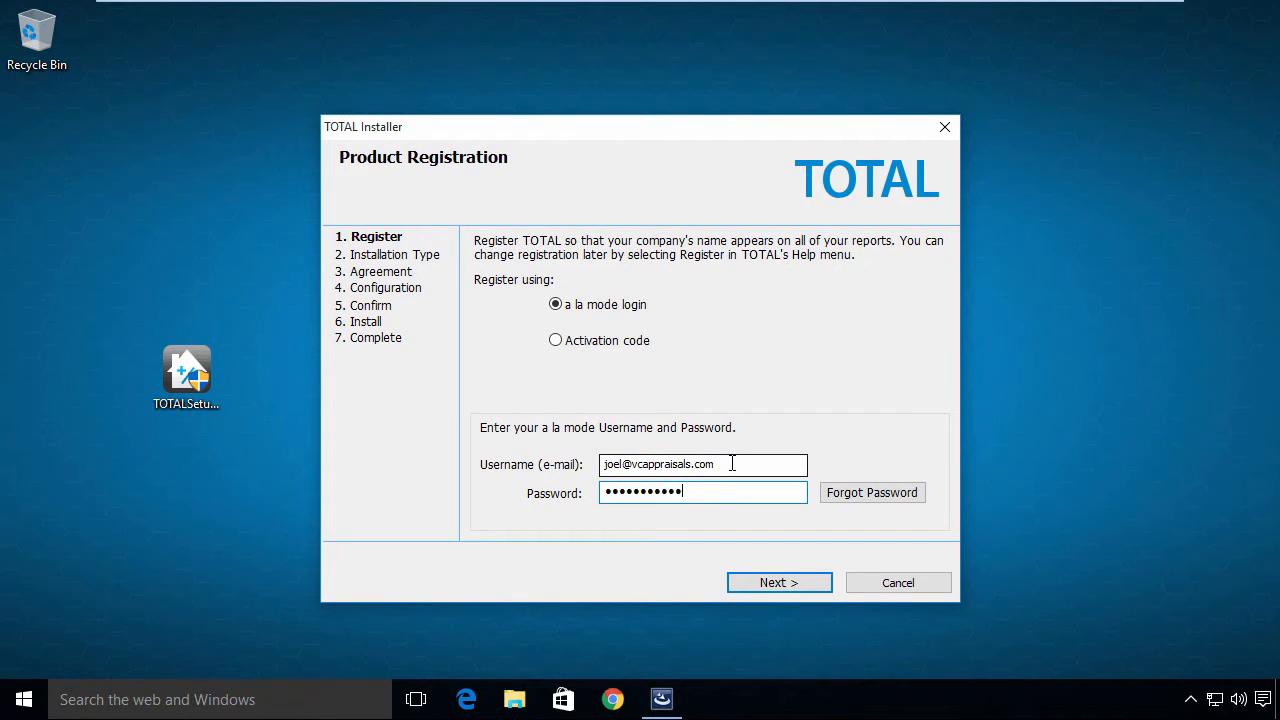
{"action": "mouse_move", "coordinate": [735, 491]}
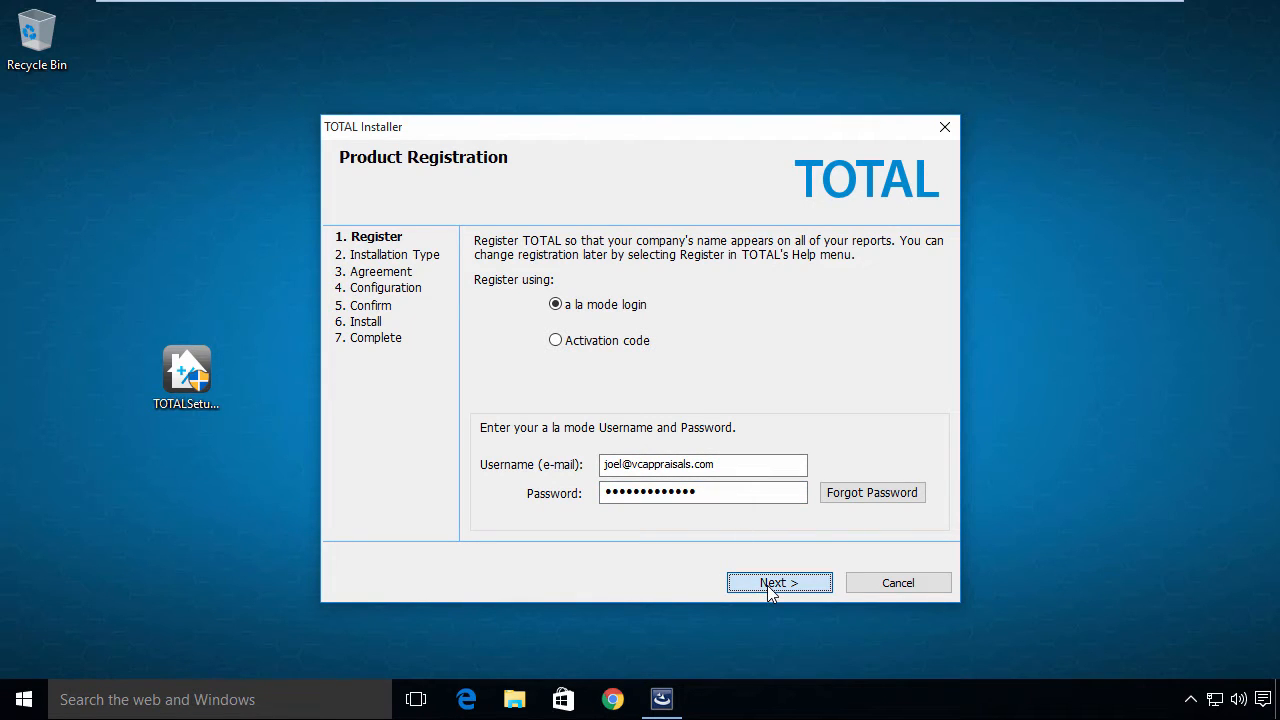
Submit the registration login and continue with Stand-alone installation to the License Agreement.
{"action": "left_click", "coordinate": [779, 583]}
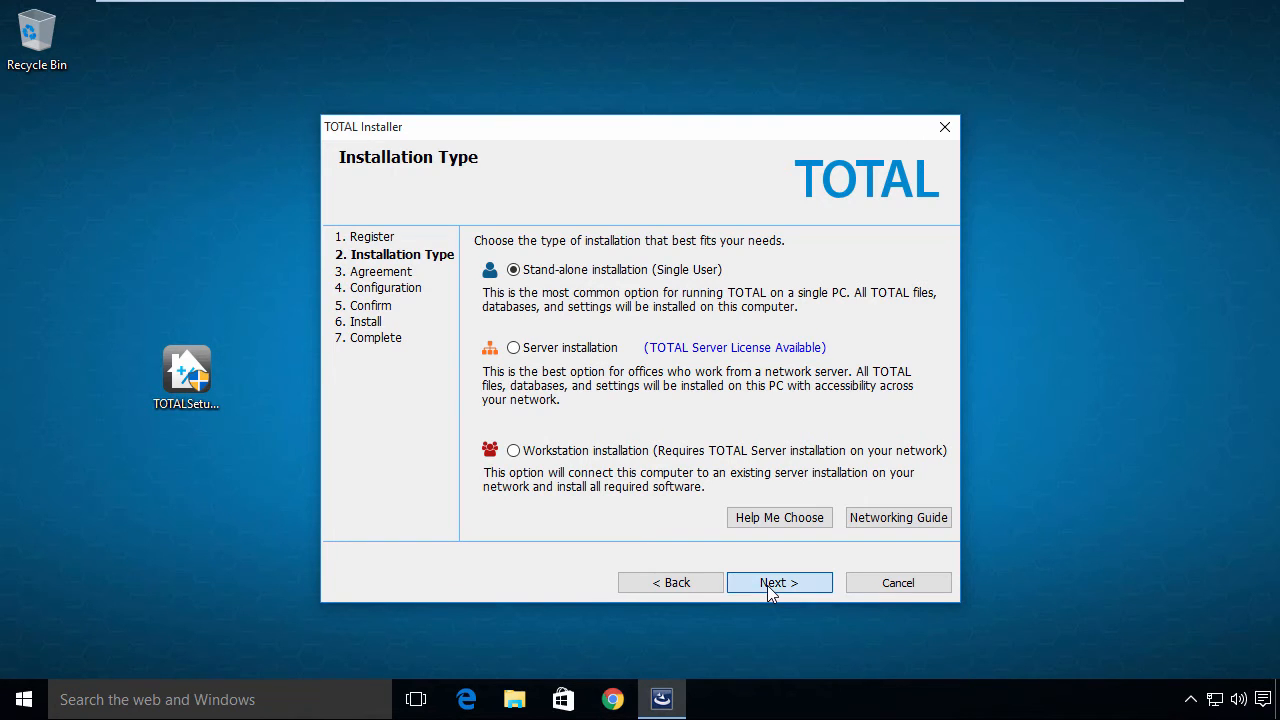
{"action": "left_click", "coordinate": [779, 582]}
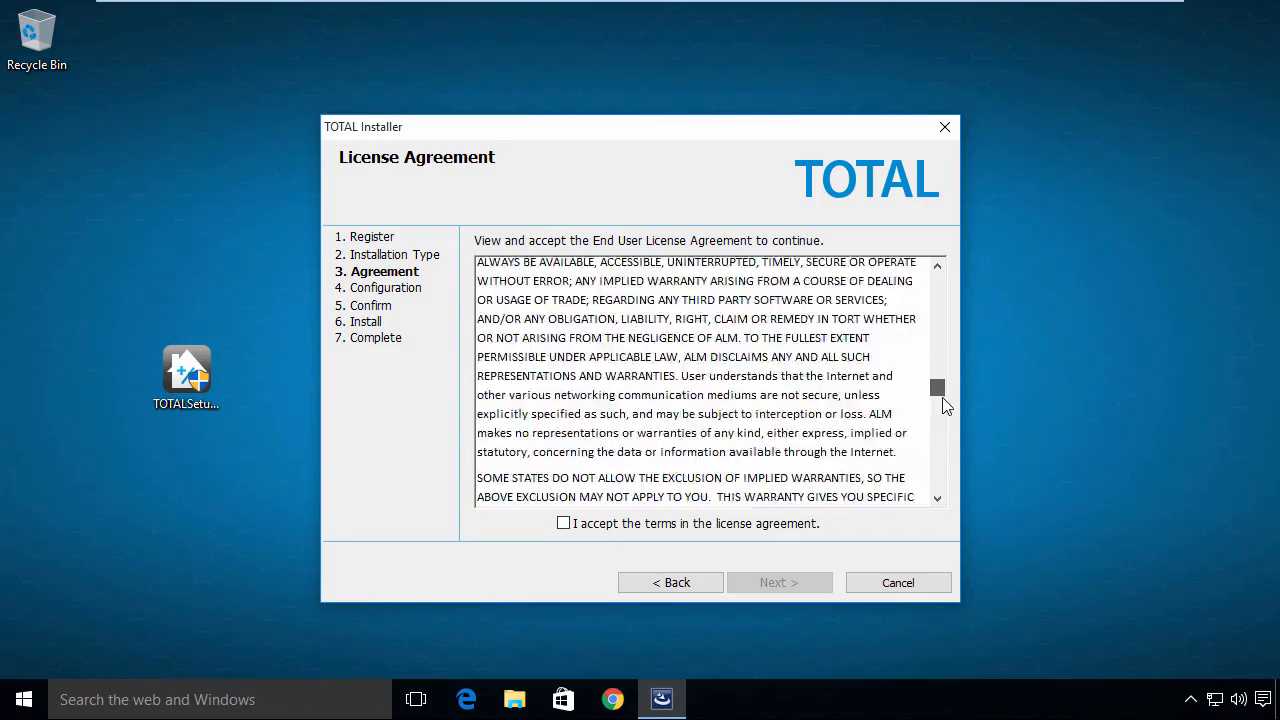
Accept the TOTAL license agreement terms and continue to Installation Directory.
{"action": "scroll", "scroll_direction": "down", "scroll_amount": 3}
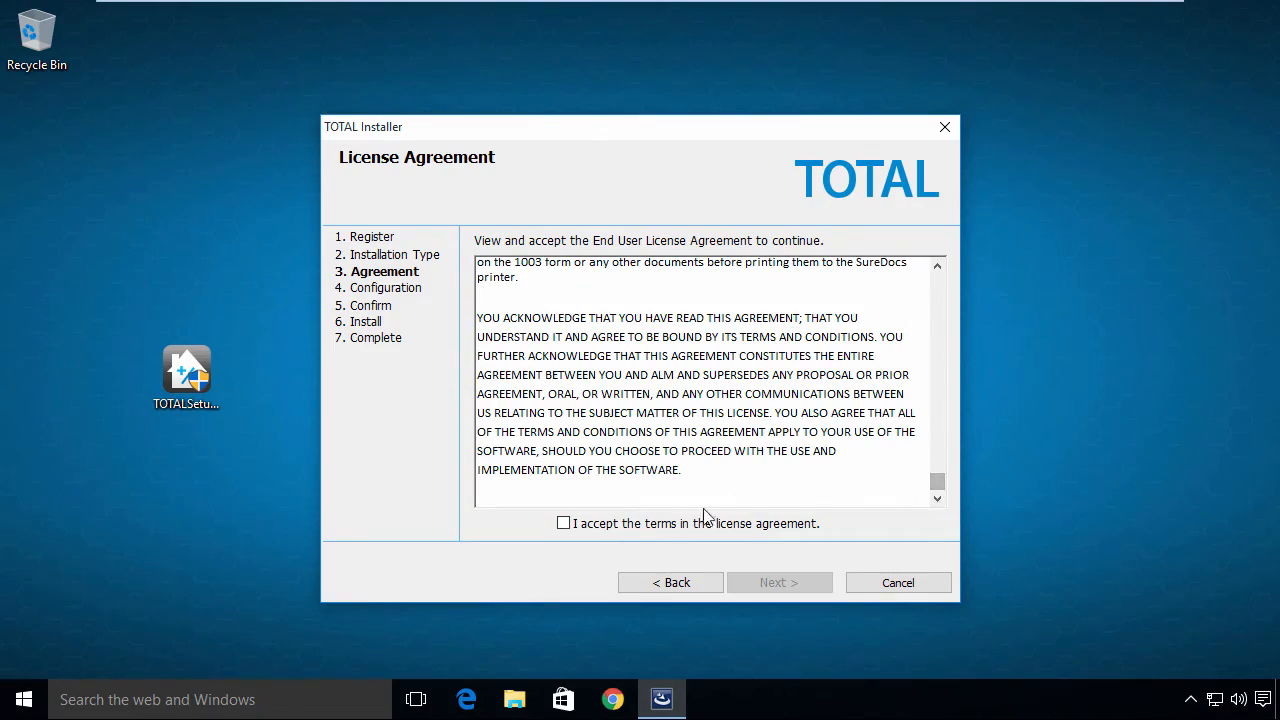
{"action": "left_click", "coordinate": [563, 523]}
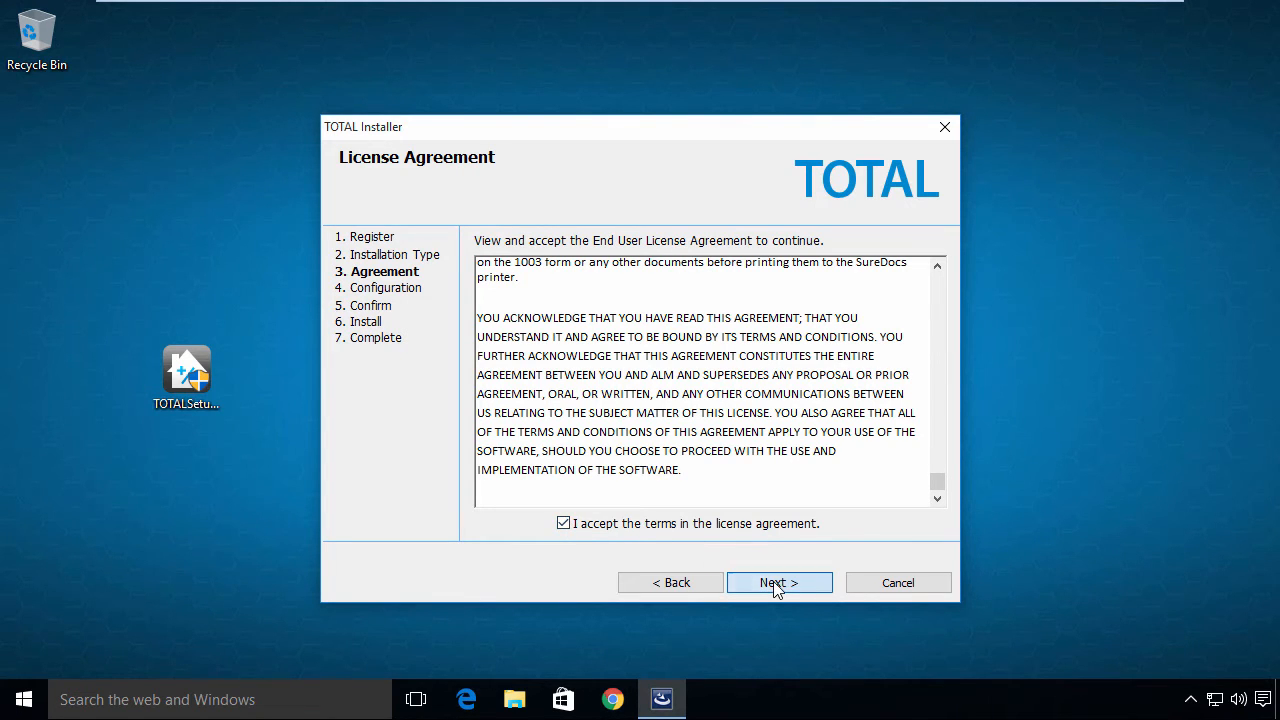
{"action": "left_click", "coordinate": [779, 582]}
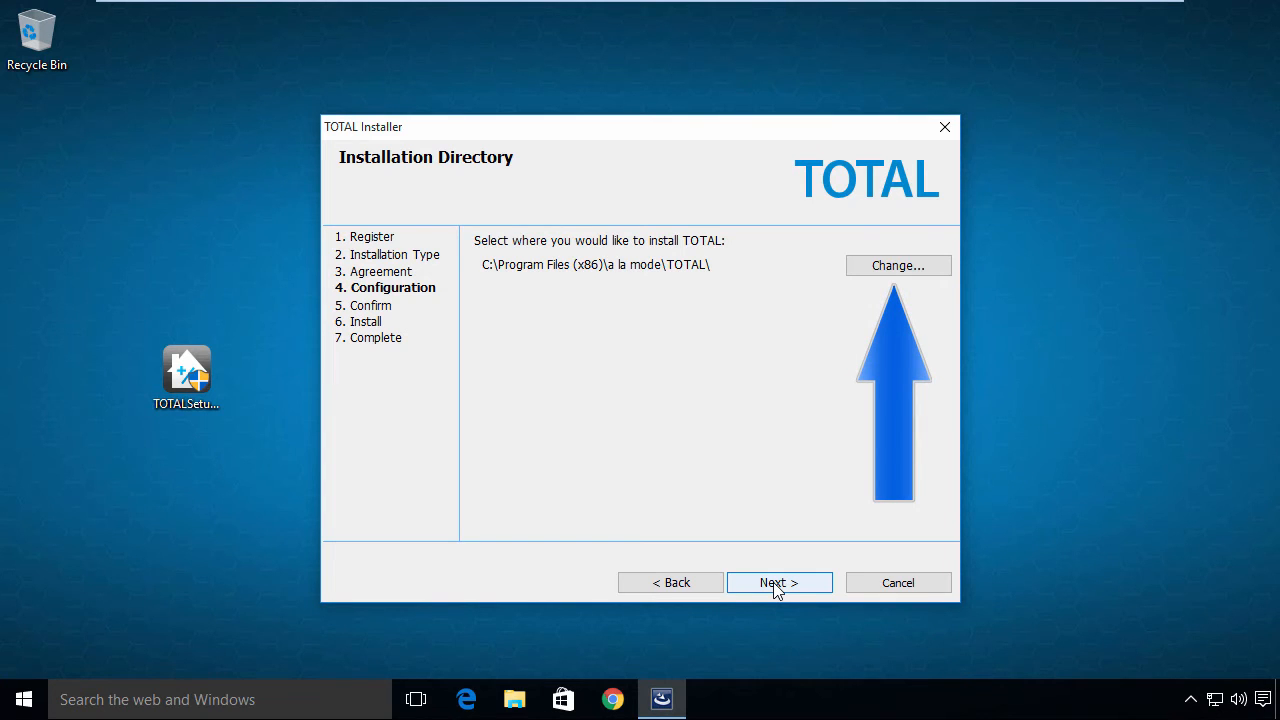
Install TOTAL into the default directory until the success message appears.
{"action": "left_click", "coordinate": [779, 582]}
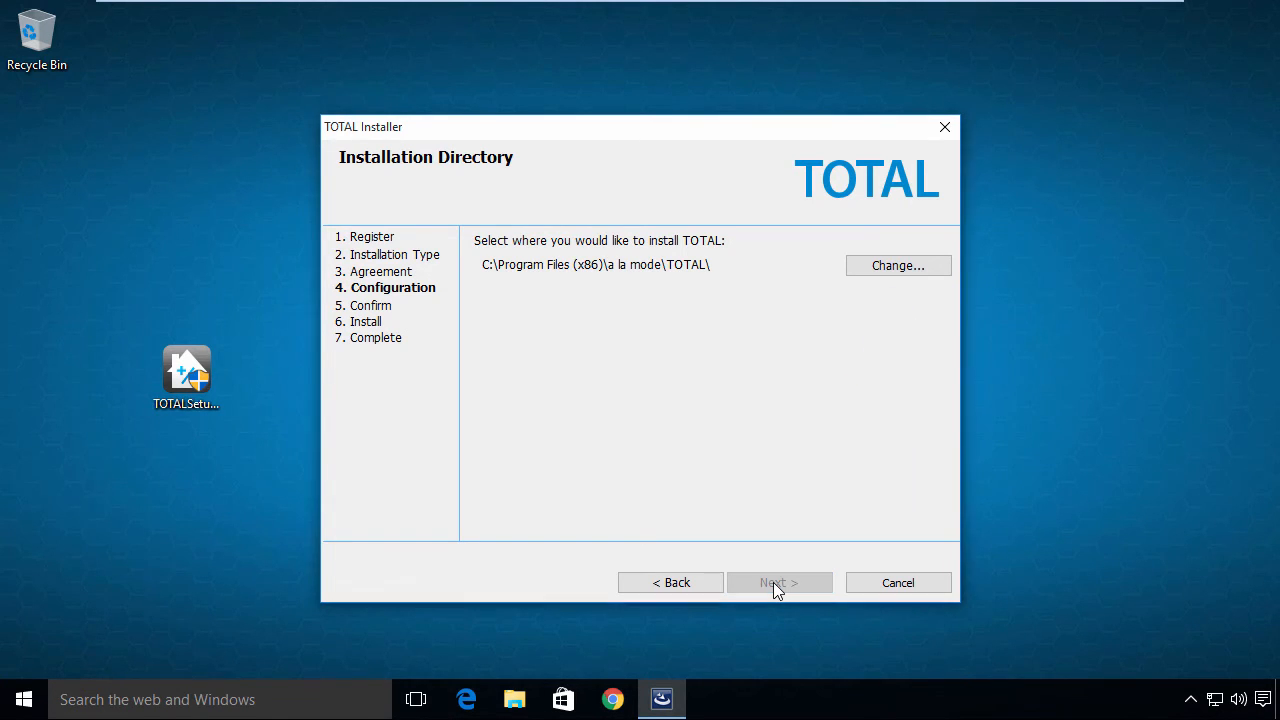
{"action": "left_click", "coordinate": [779, 582]}
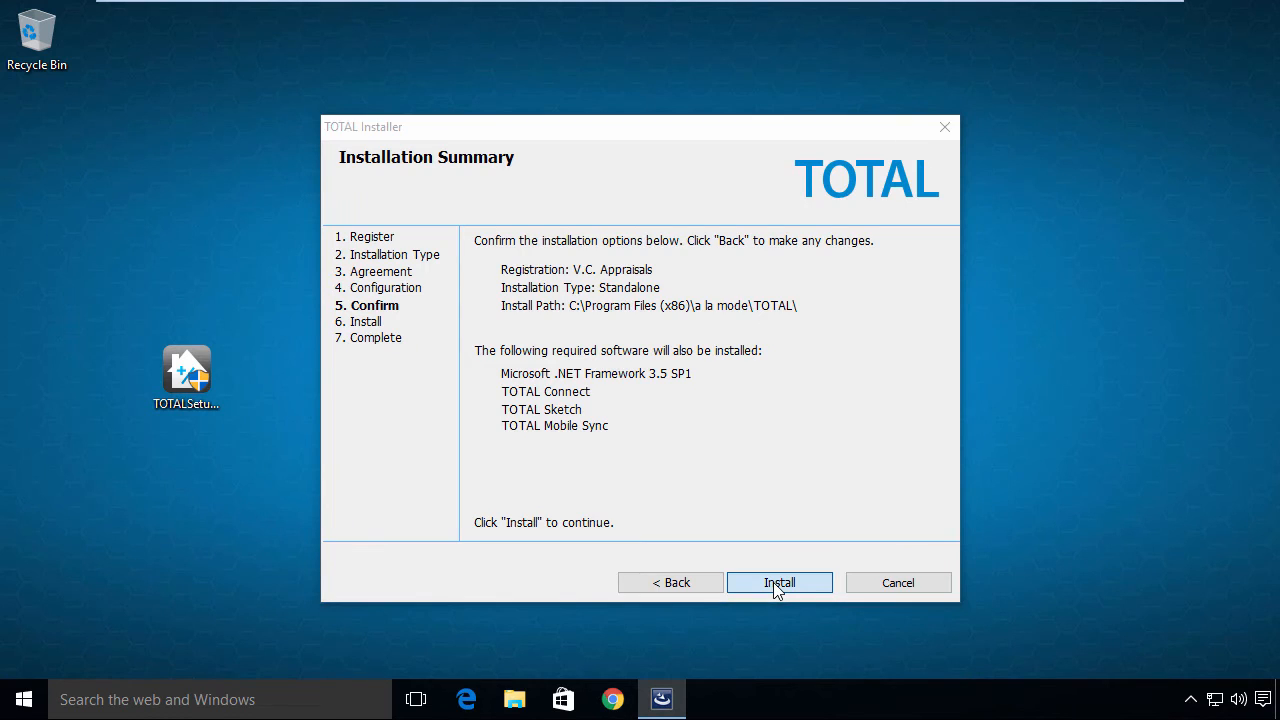
{"action": "left_click", "coordinate": [779, 582]}
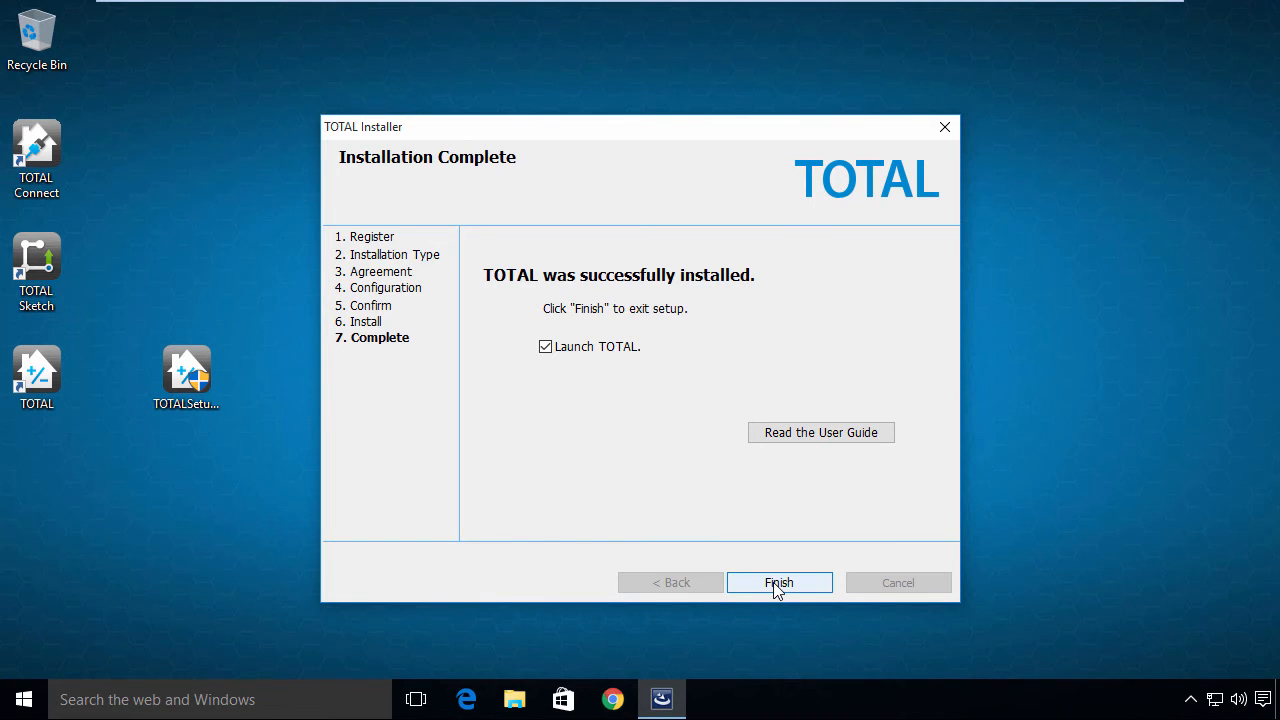
{"action": "left_click", "coordinate": [779, 582]}
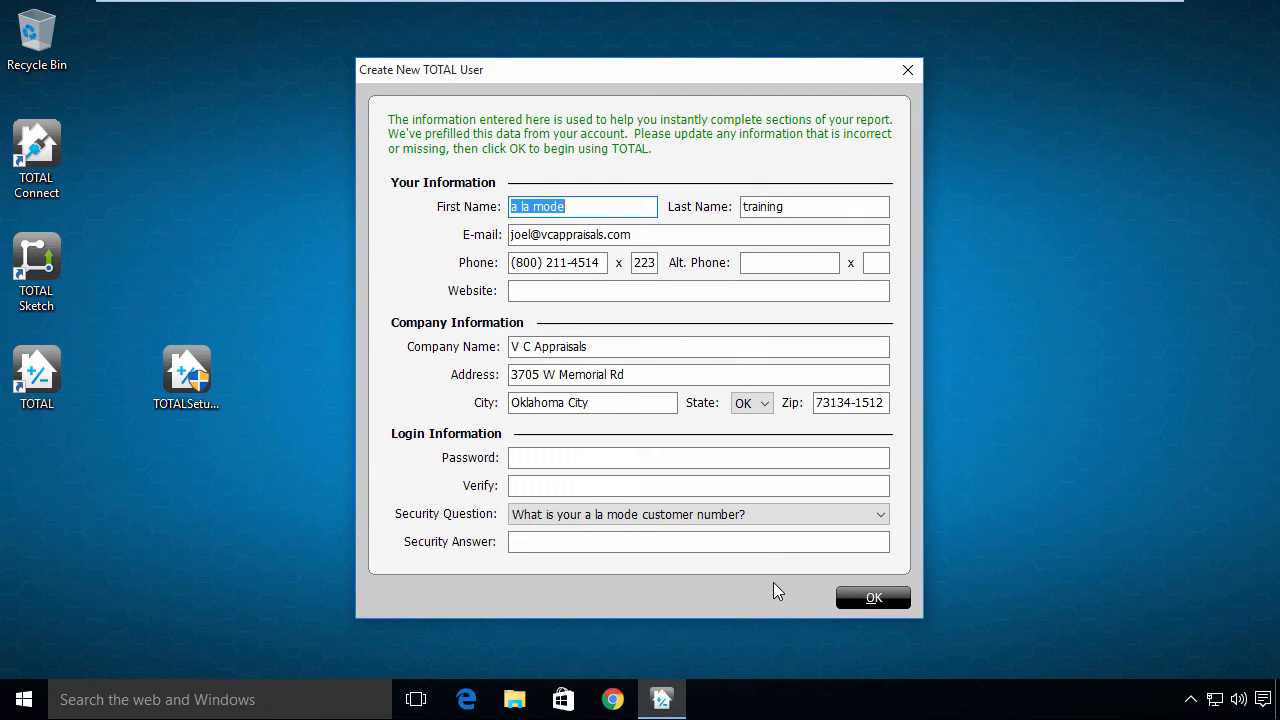
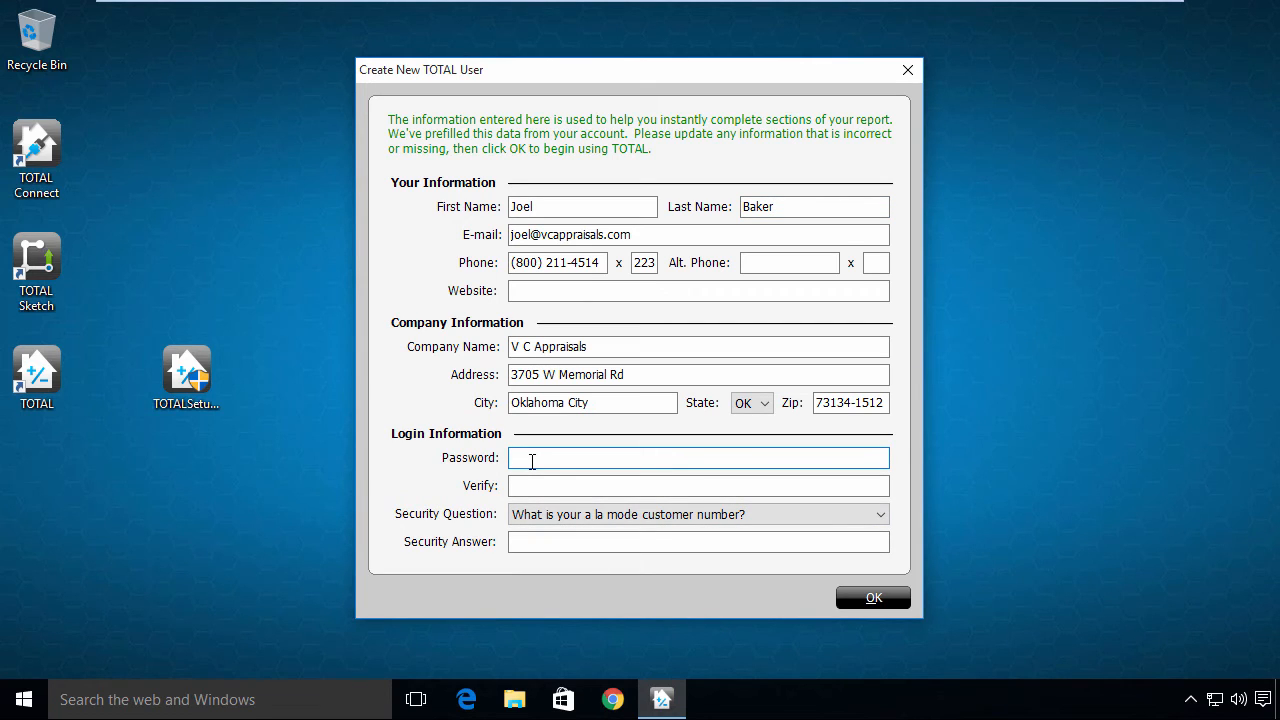
{"action": "type", "text": "password"}
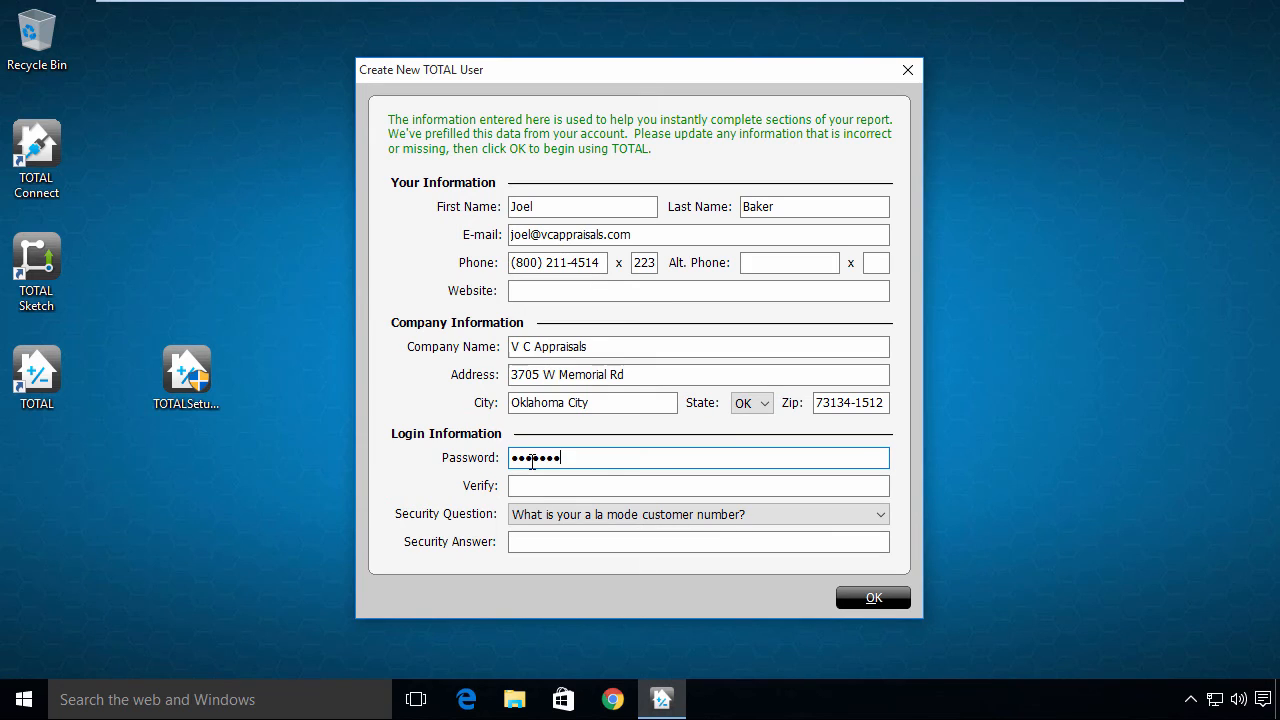
{"action": "type", "text": "•••••••"}
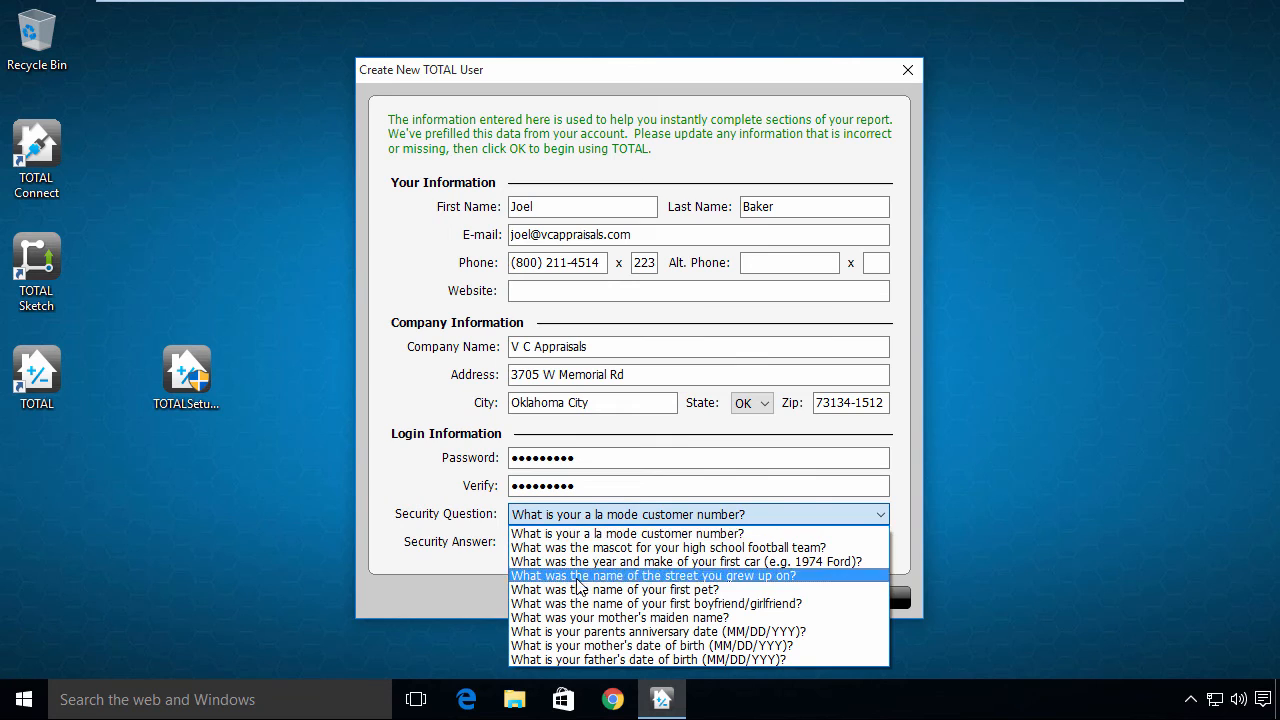
{"action": "left_click", "coordinate": [614, 589]}
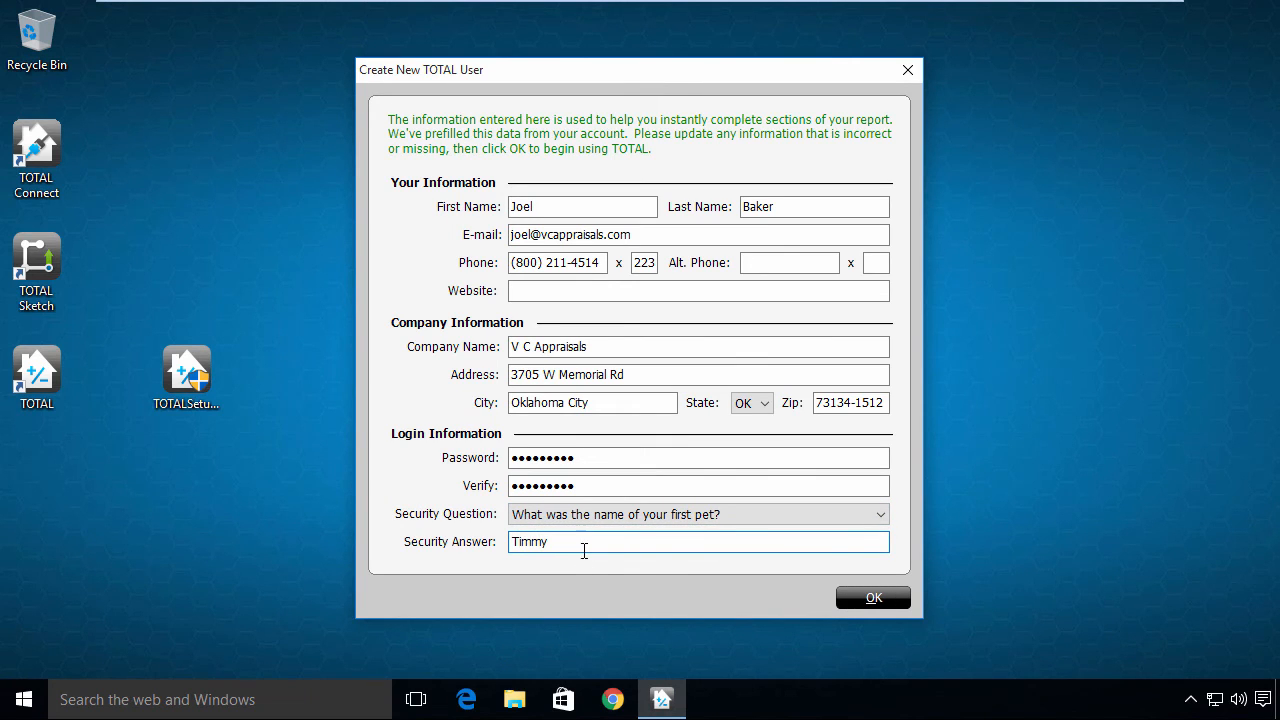
{"action": "left_click", "coordinate": [872, 597]}
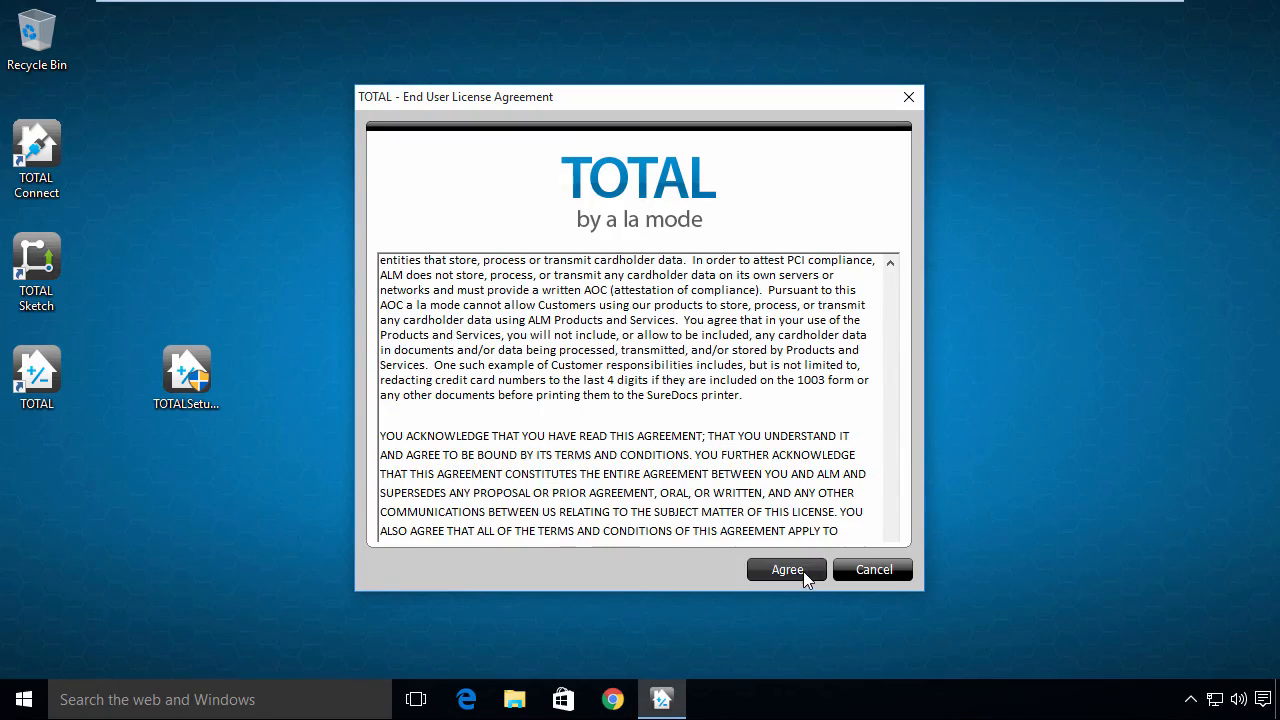
Agree to TOTAL's End User License Agreement to open Appraisal Desktop.
{"action": "left_click", "coordinate": [786, 569]}
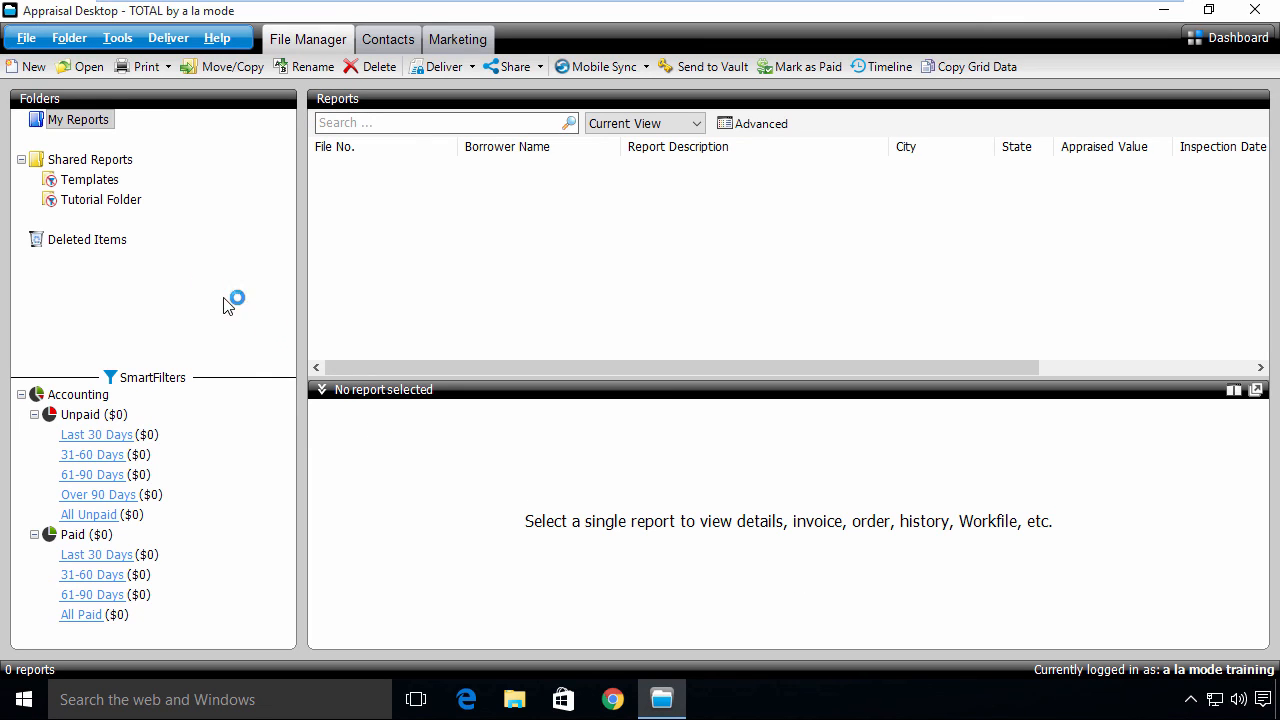
Open Tutorial Folder under Shared Reports to list TOTAL Sample - UAD.
{"action": "left_click", "coordinate": [101, 199]}
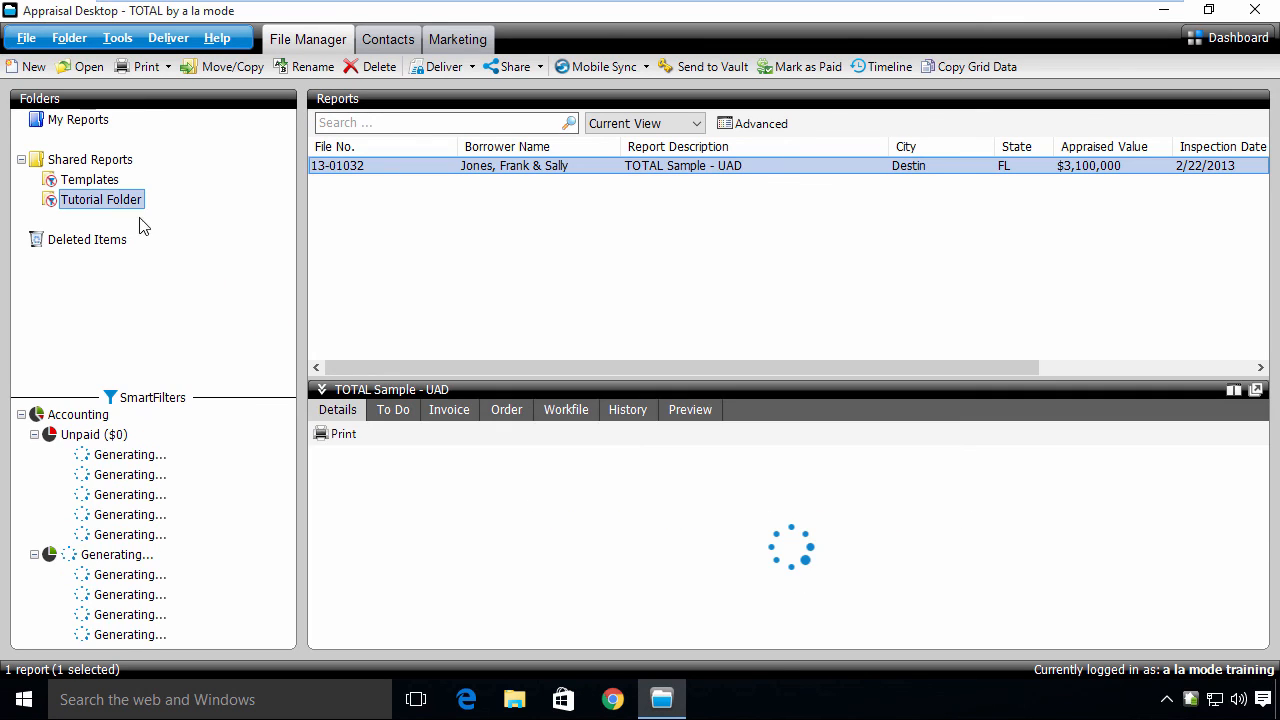